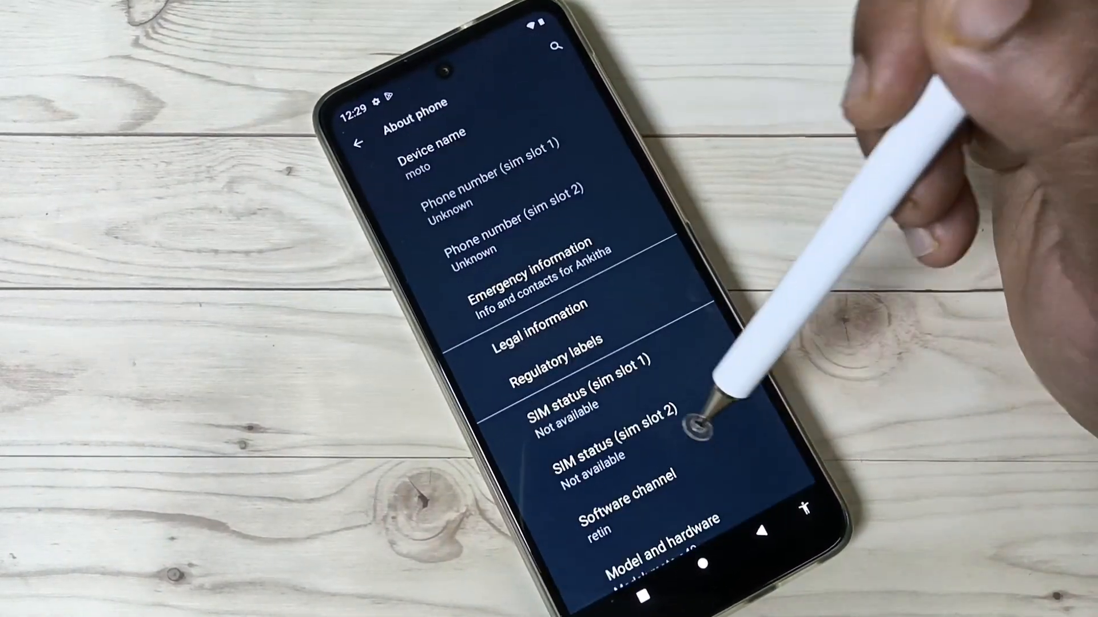
# Tap Build number in About phone until the toast says 4 steps away from developer mode.
pyautogui.scroll(-3)
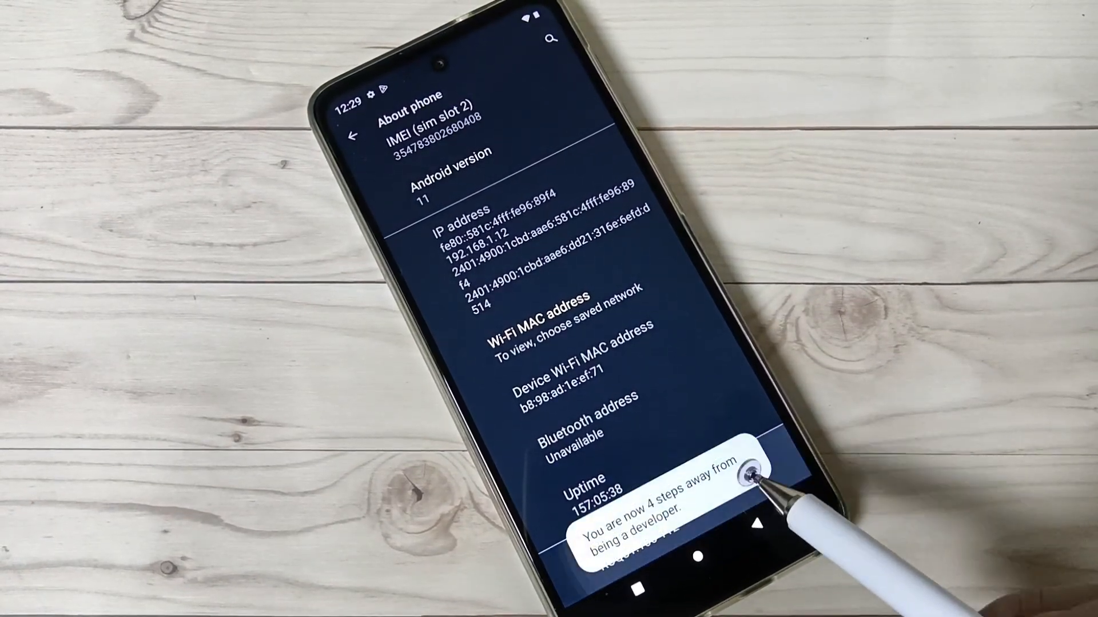
pyautogui.click(752, 468)
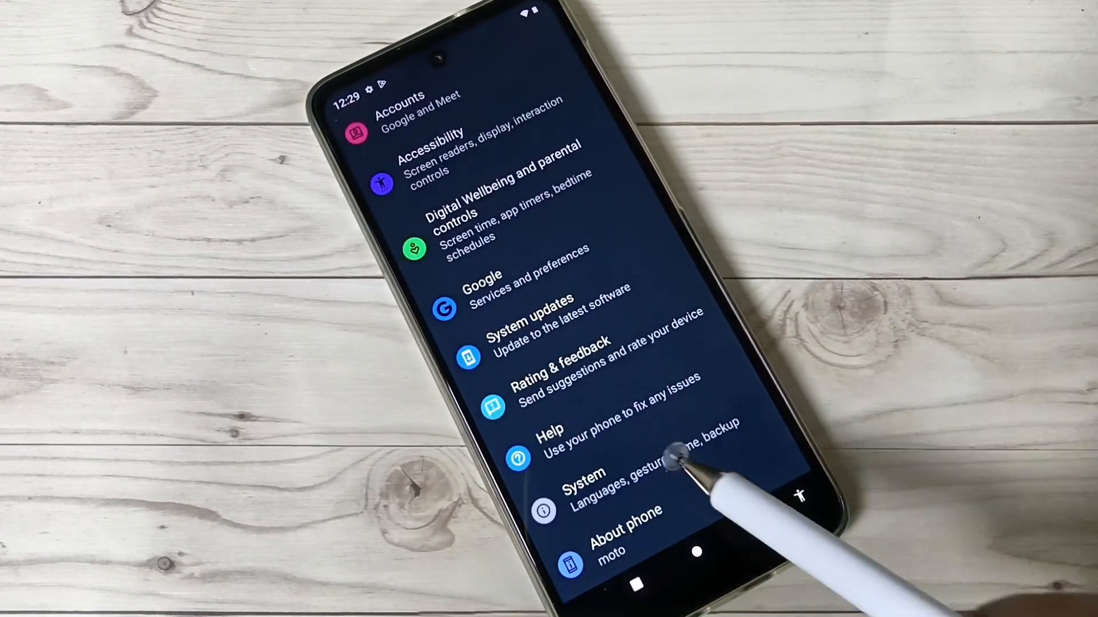
# Open the System section from the main Settings list.
pyautogui.click(582, 482)
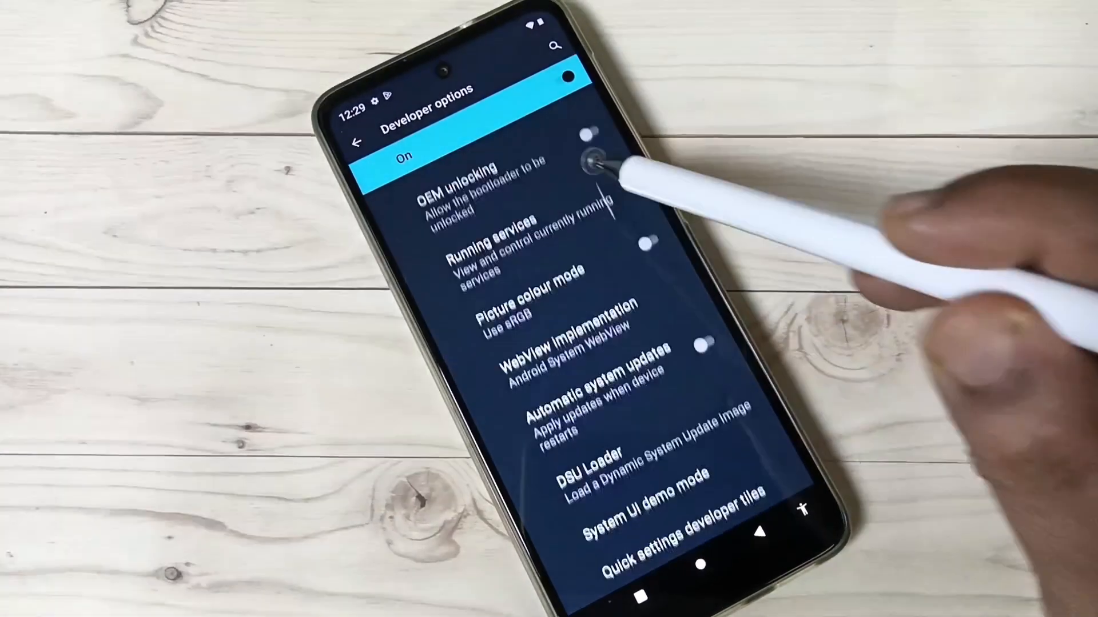
# Scroll Developer options down to the Debugging section.
pyautogui.scroll(-3)
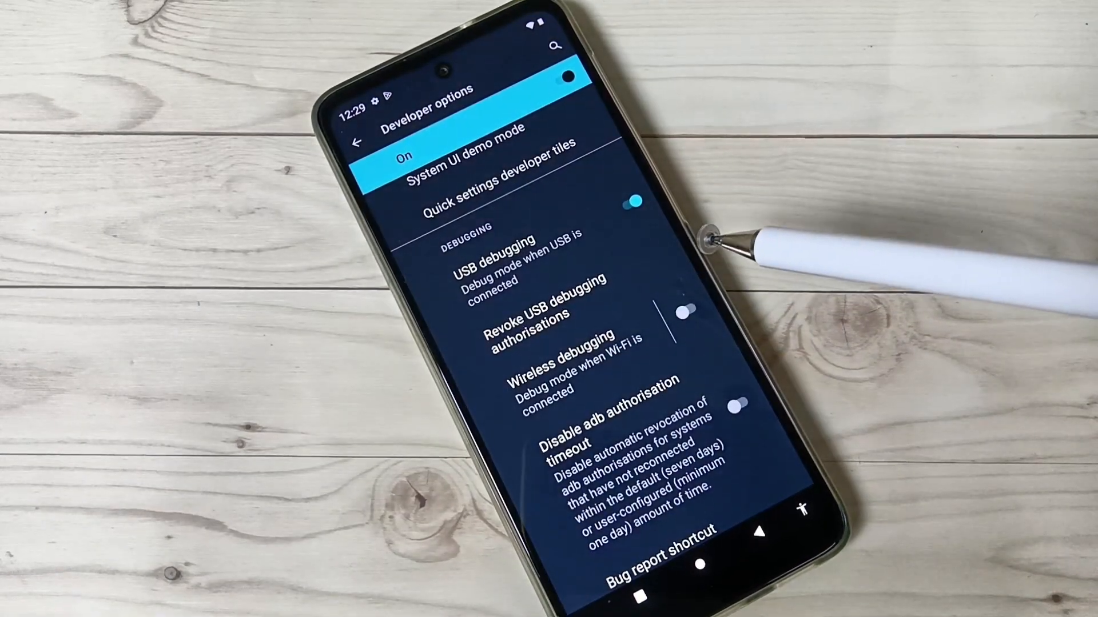
pyautogui.moveTo(742, 252)
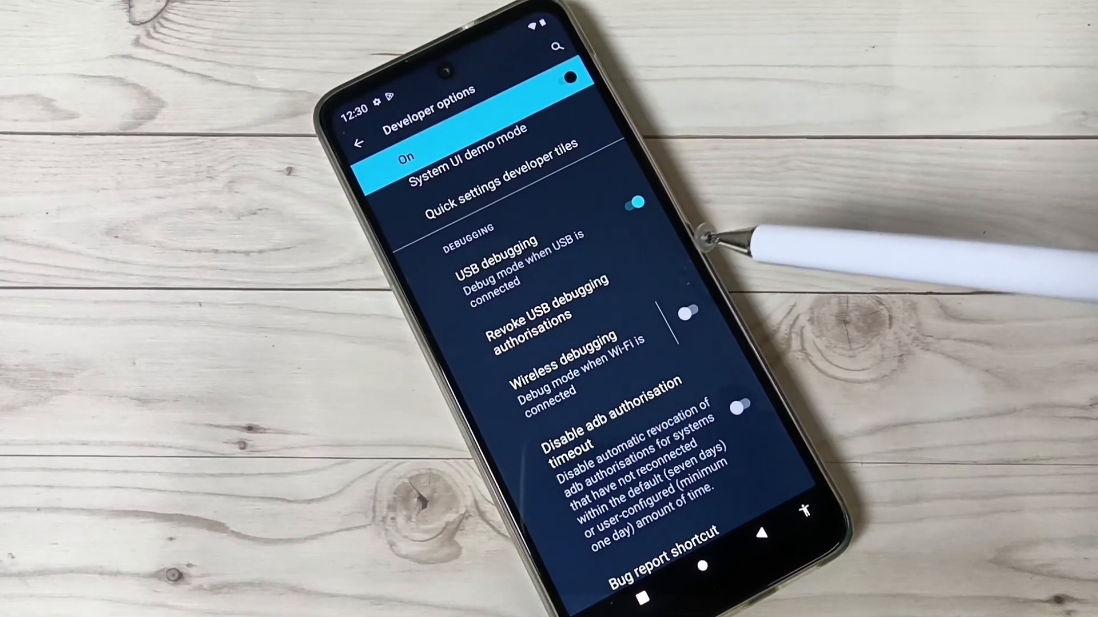
# Switch the USB debugging toggle off, leaving developer options on.
pyautogui.click(634, 204)
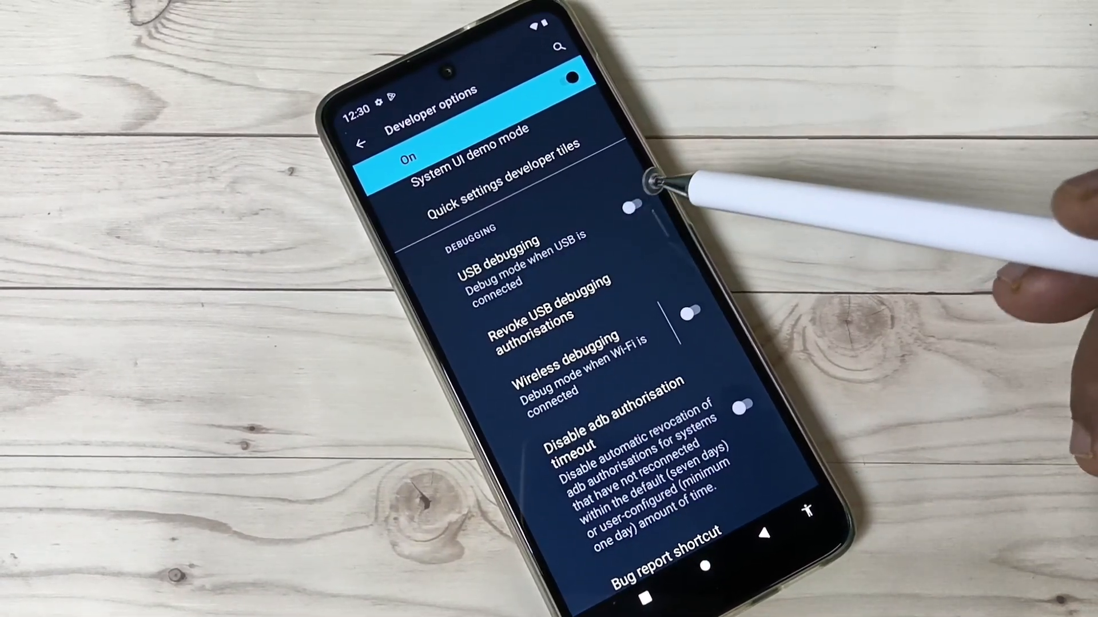